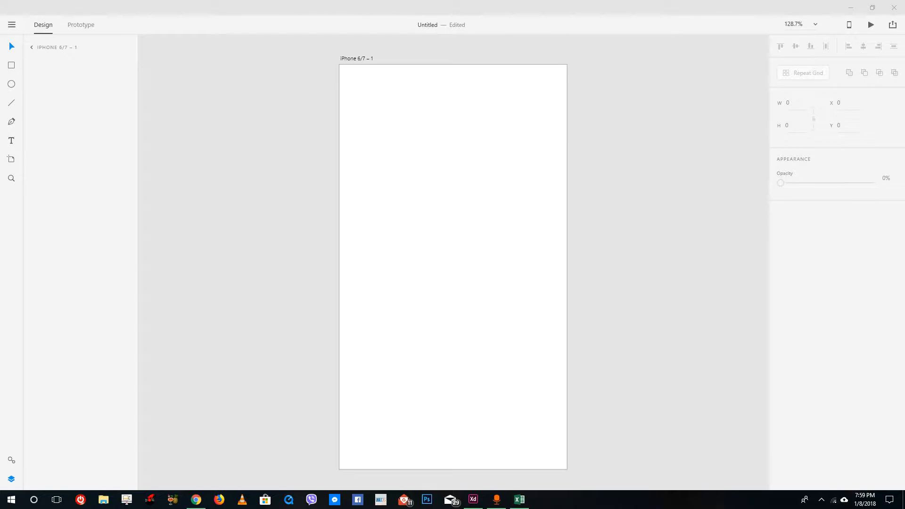
pyautogui.moveTo(617, 138)
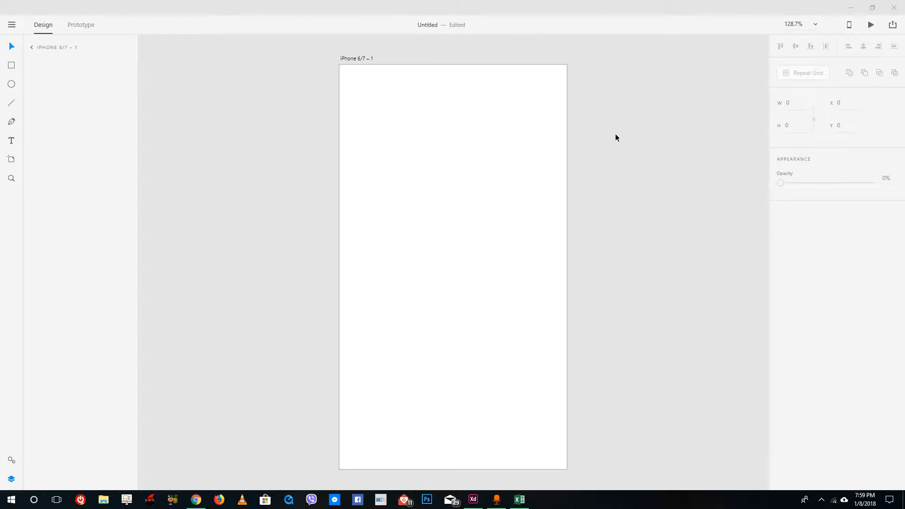
pyautogui.moveTo(644, 162)
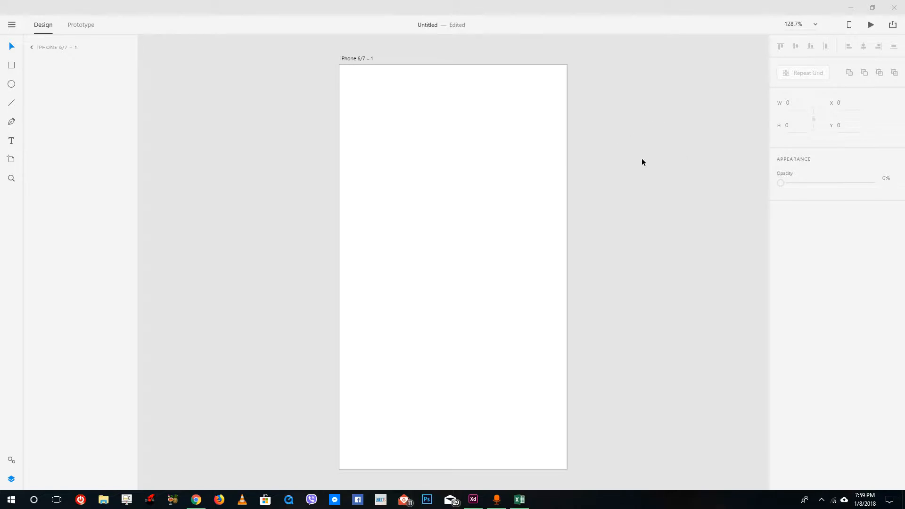
pyautogui.moveTo(409, 133)
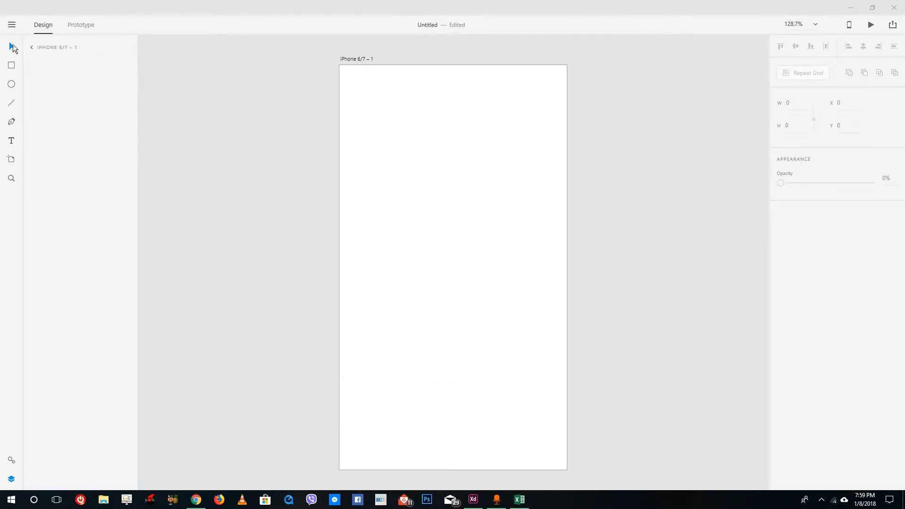
pyautogui.moveTo(11, 103)
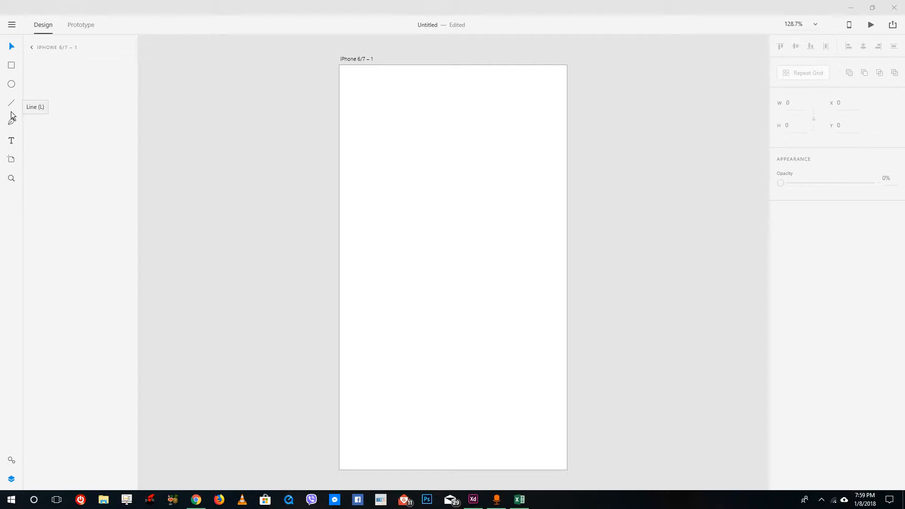
# Draw a thin black bar near the artboard top and repeat it downward into three bars
pyautogui.click(11, 65)
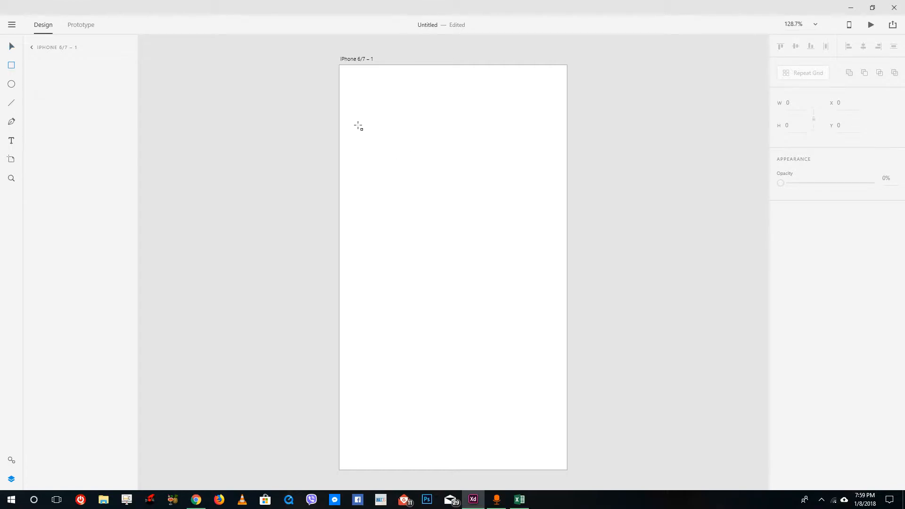
pyautogui.moveTo(368, 124); pyautogui.dragTo(495, 138)
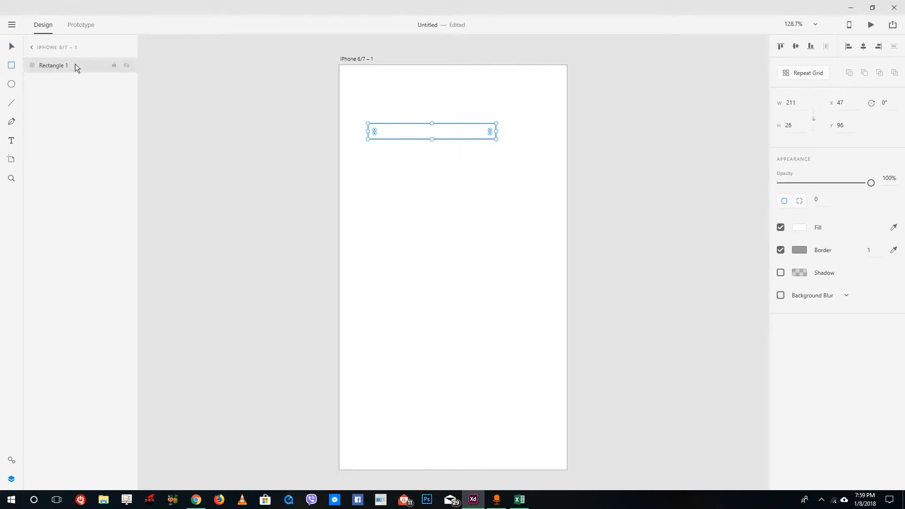
pyautogui.click(800, 227)
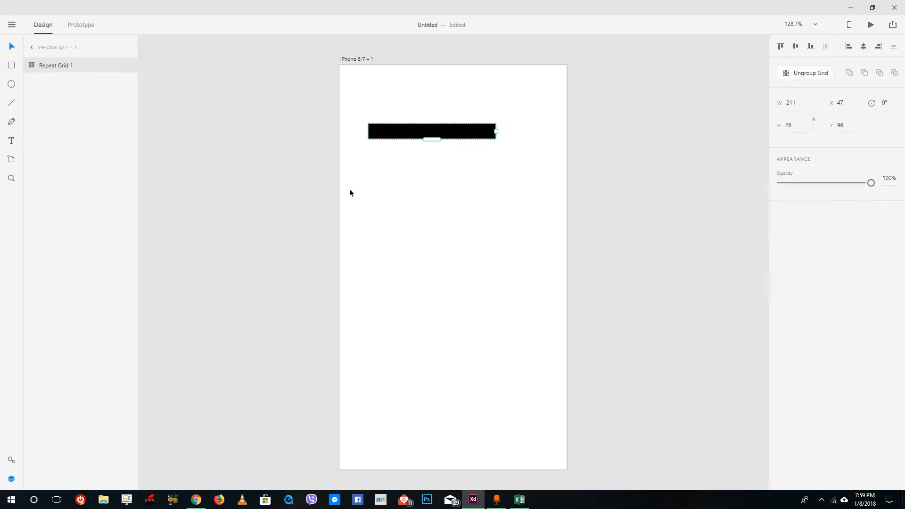
pyautogui.moveTo(432, 140); pyautogui.dragTo(432, 201)
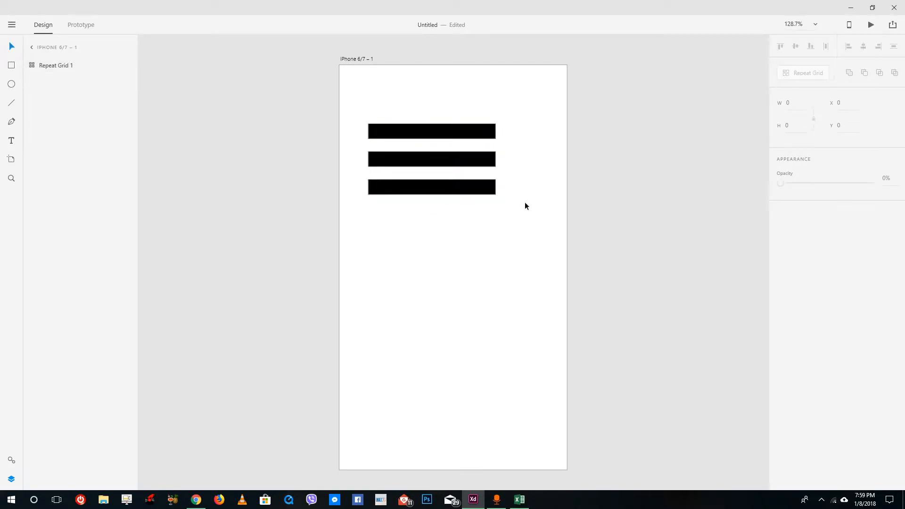
# Shrink the repeated bar and tighten the gap so the three bars form a small hamburger icon
pyautogui.click(432, 187)
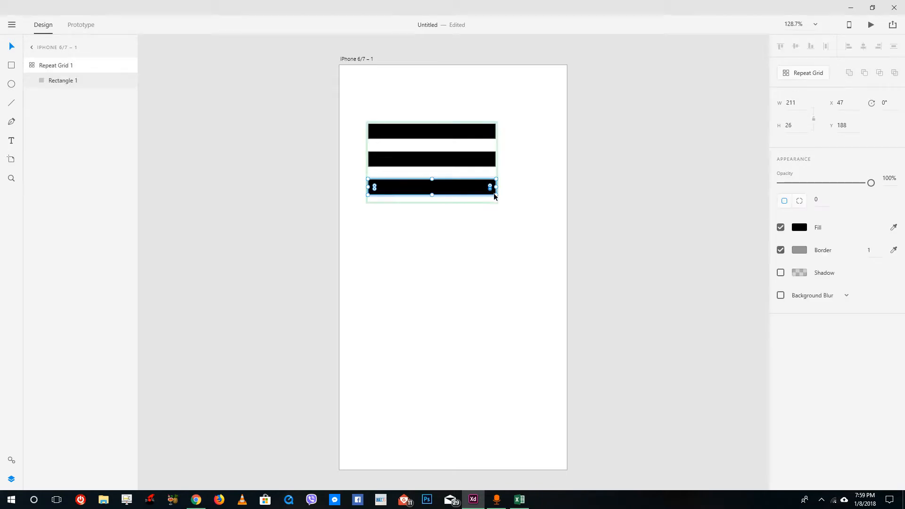
pyautogui.moveTo(495, 186); pyautogui.dragTo(405, 186)
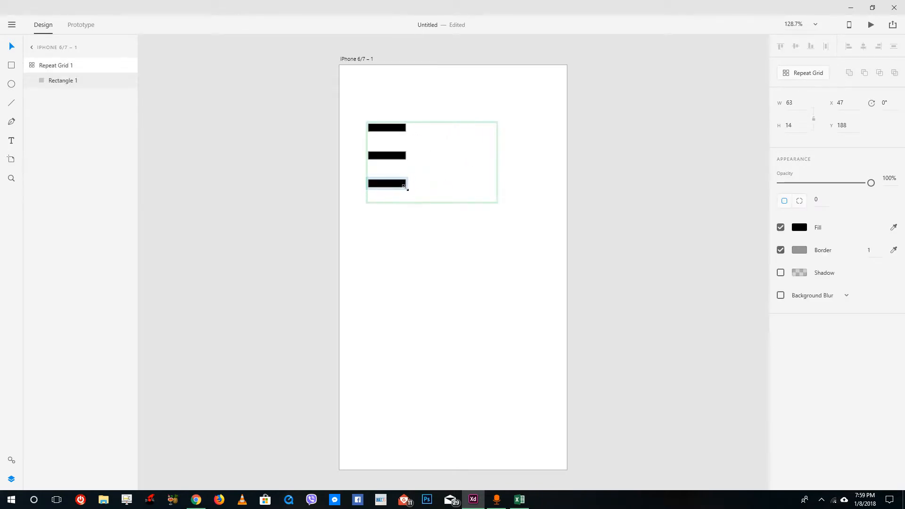
pyautogui.moveTo(408, 187); pyautogui.dragTo(387, 182)
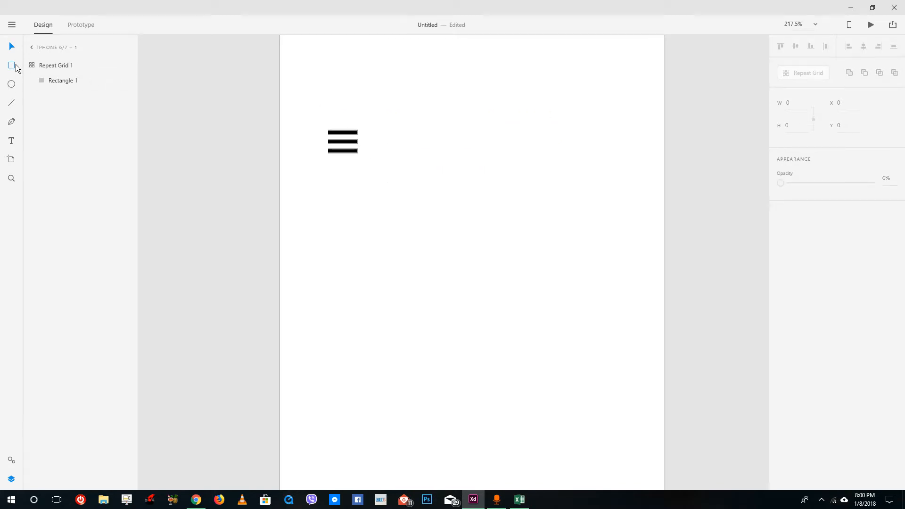
# Draw a rounded square (radius 14), repeat it into a 3×3 grid, and position it beside the icon
pyautogui.moveTo(433, 103); pyautogui.dragTo(489, 159)
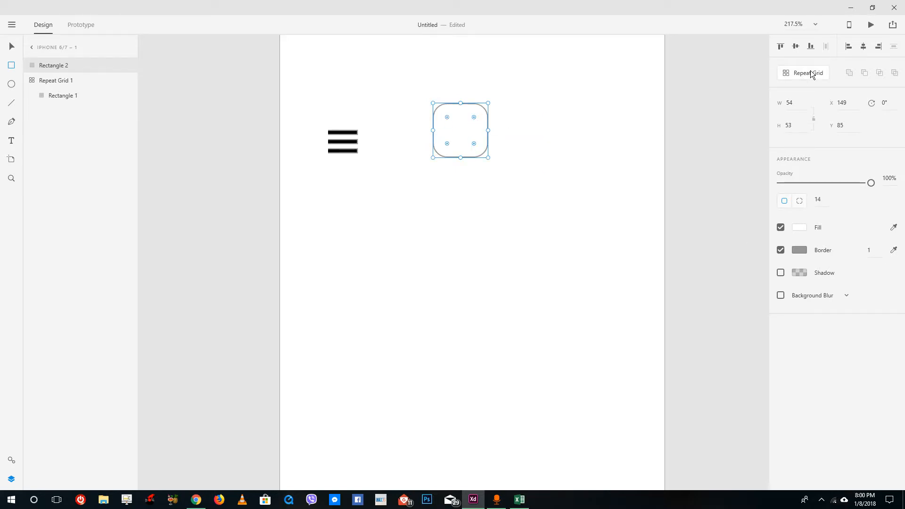
pyautogui.moveTo(489, 130); pyautogui.dragTo(638, 130)
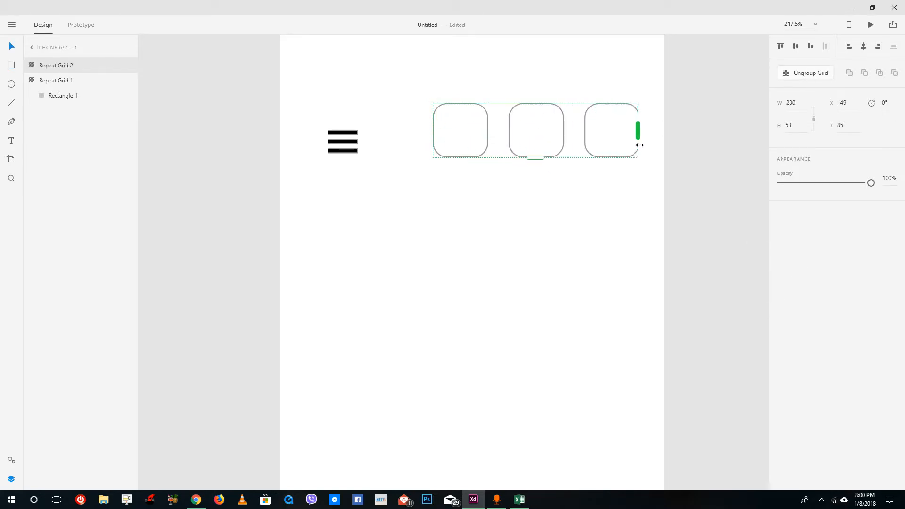
pyautogui.moveTo(533, 158); pyautogui.dragTo(536, 326)
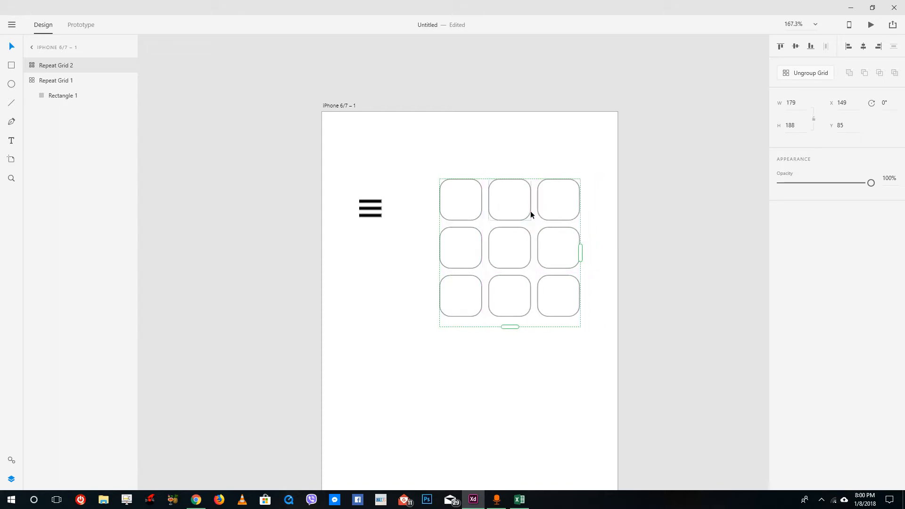
pyautogui.moveTo(9, 44)
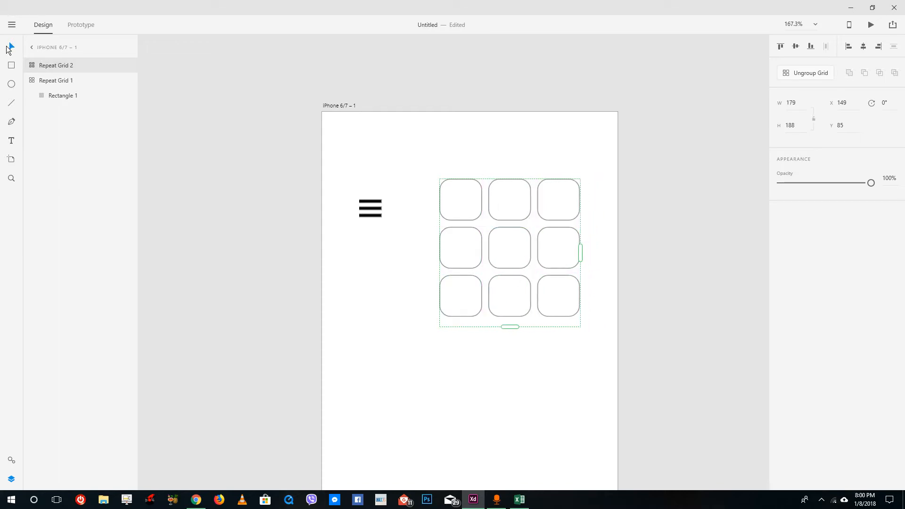
pyautogui.moveTo(509, 251); pyautogui.dragTo(479, 215)
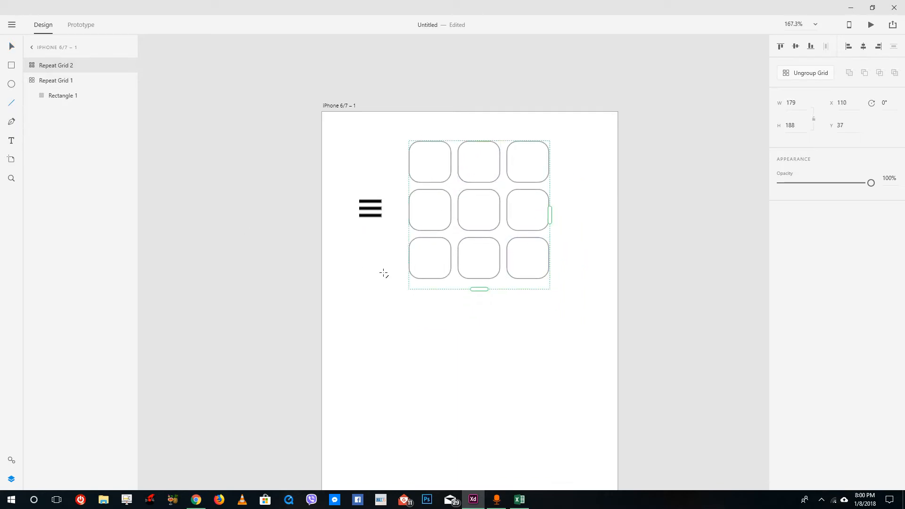
# Draw a horizontal line across the artboard below the grid and repeat it downward into a stack
pyautogui.moveTo(344, 318); pyautogui.dragTo(593, 318)
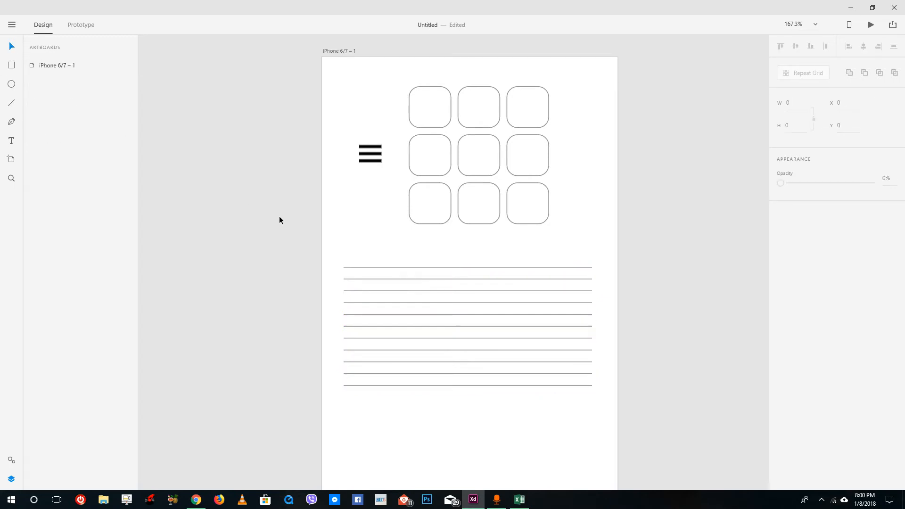
pyautogui.moveTo(9, 139)
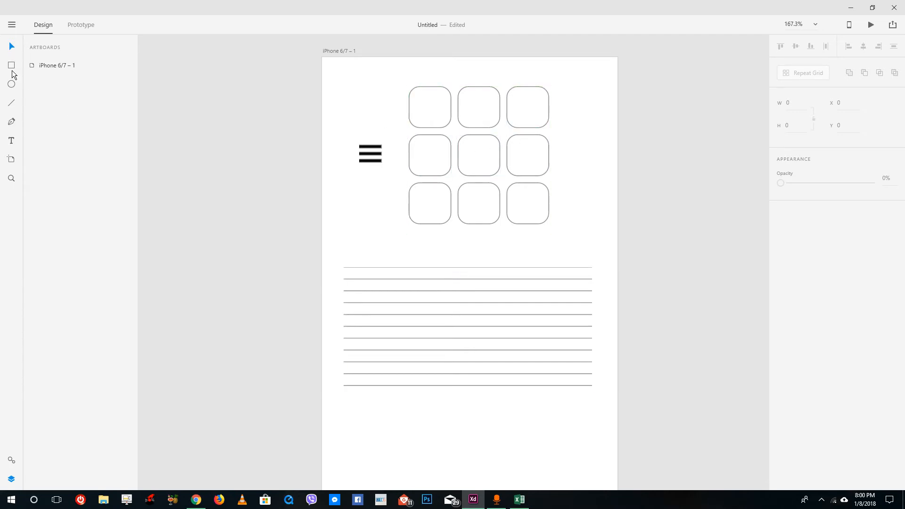
pyautogui.moveTo(15, 136)
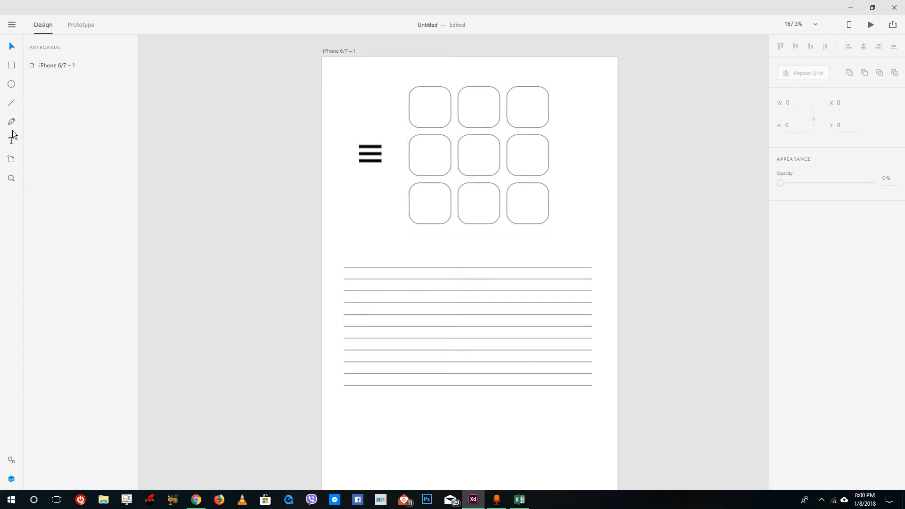
# Draw a circle with the Ellipse tool and repeat it into a row of six evenly spaced circles
pyautogui.click(12, 84)
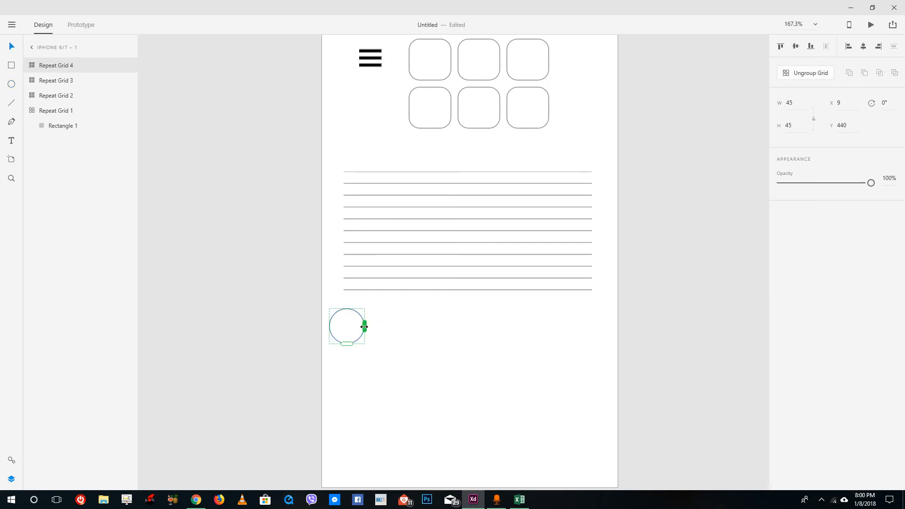
pyautogui.moveTo(364, 327); pyautogui.dragTo(605, 326)
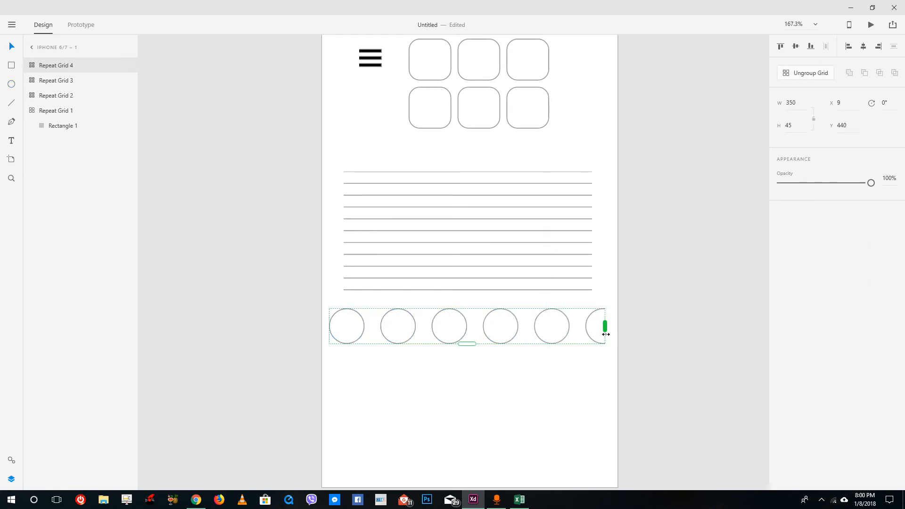
pyautogui.moveTo(606, 325); pyautogui.dragTo(623, 327)
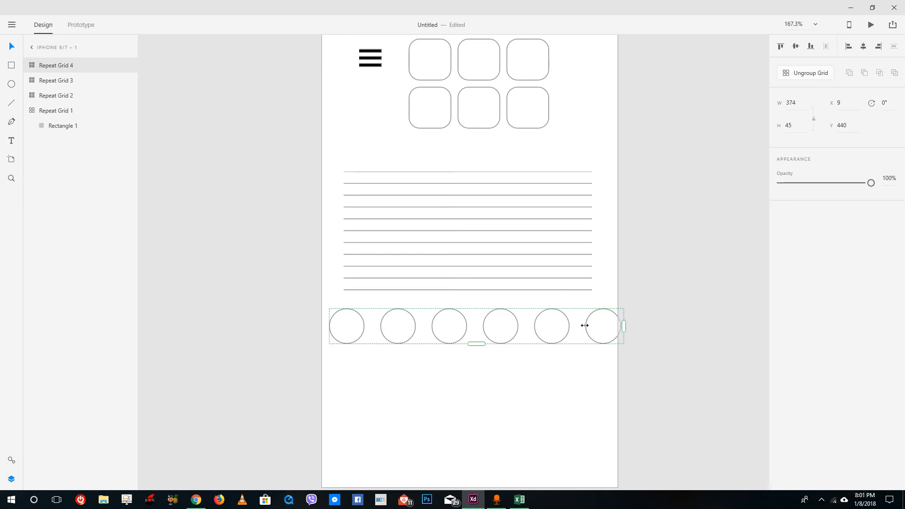
pyautogui.moveTo(623, 327); pyautogui.dragTo(605, 326)
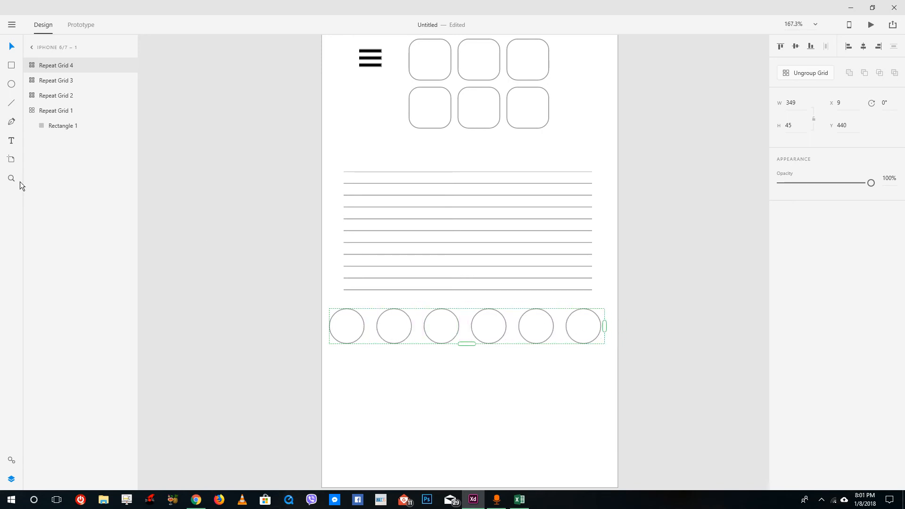